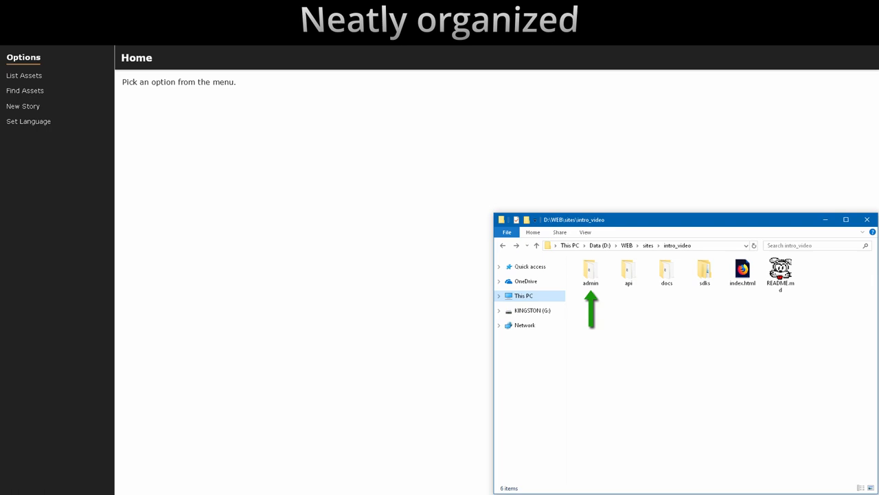
Step: Launch the Barebones CMS API Installer from the api folder's install page
click(22, 106)
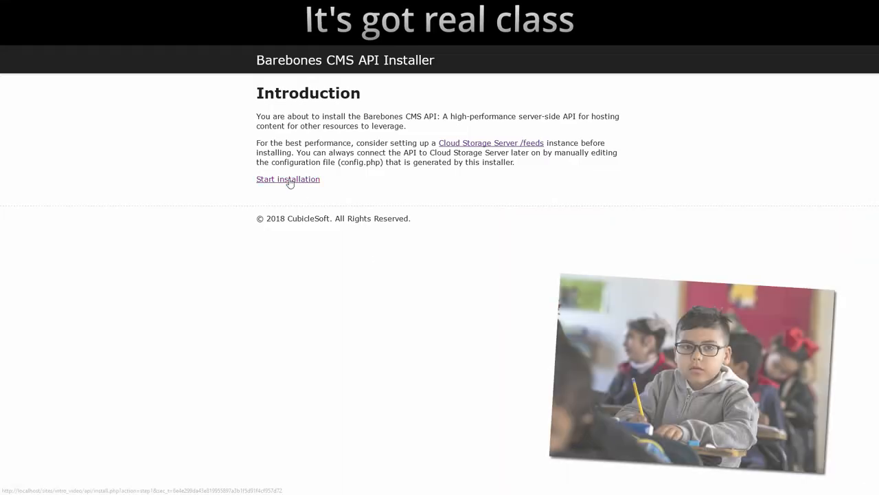
Step: Install the API on SQLite, accepting connection settings and testing file storage before running Install
click(288, 178)
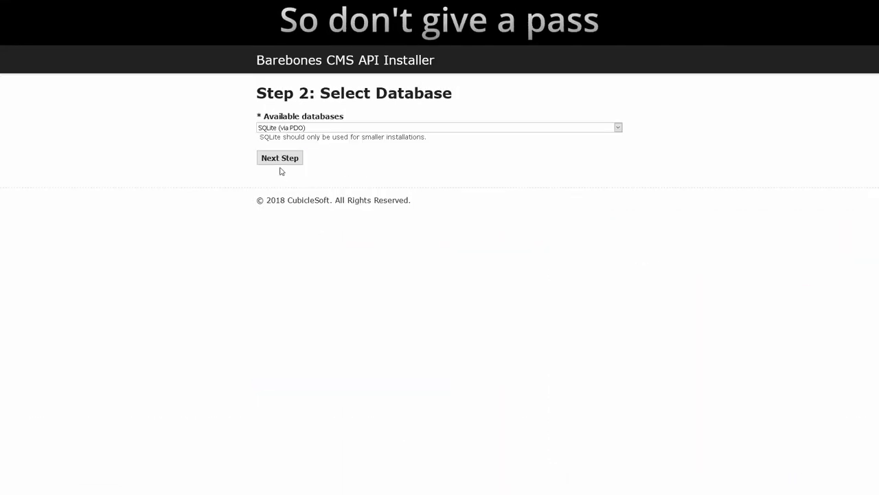
click(280, 156)
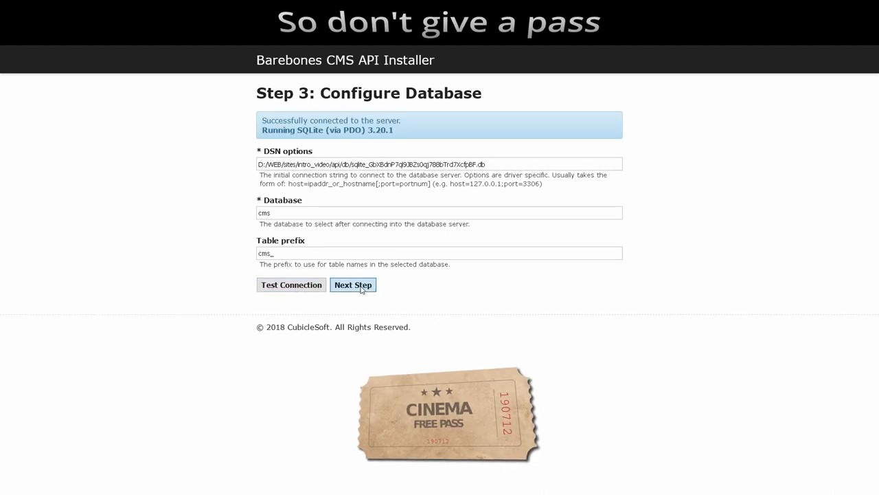
click(352, 284)
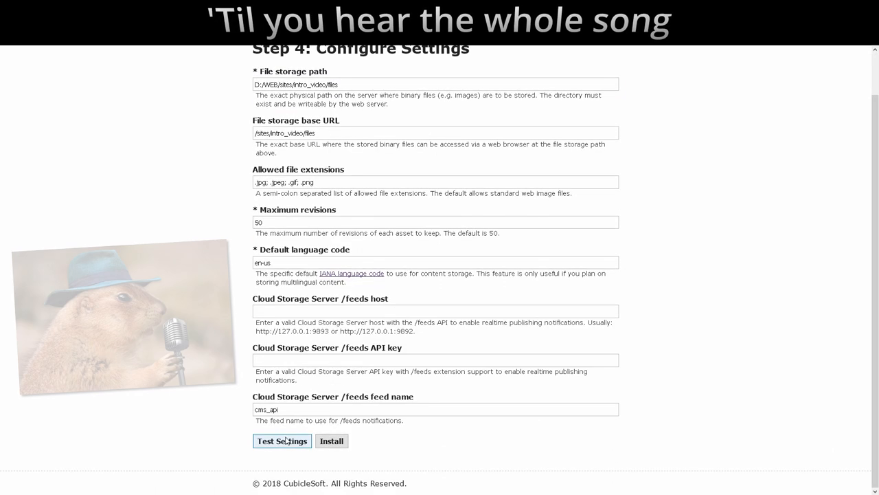
click(280, 440)
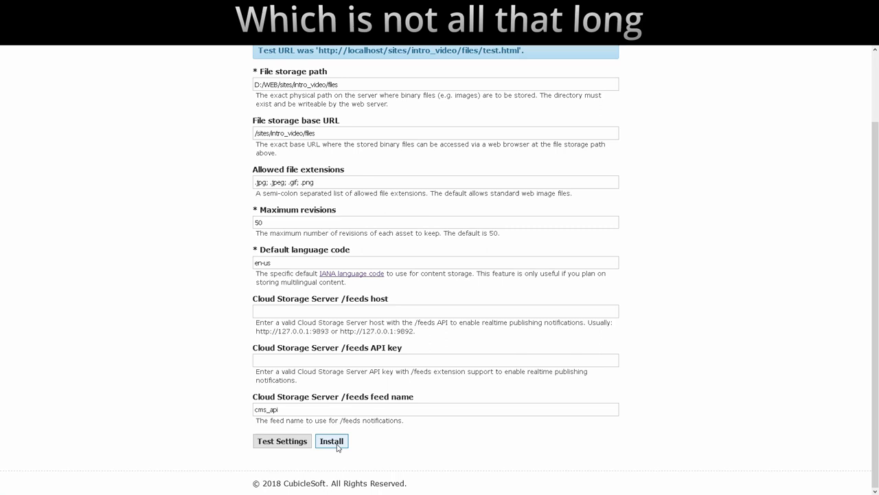
click(331, 439)
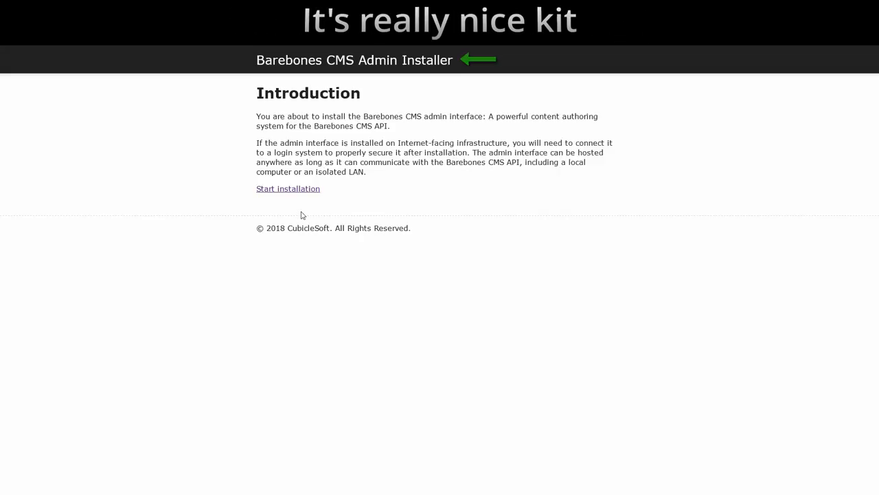
mouse_move(288, 192)
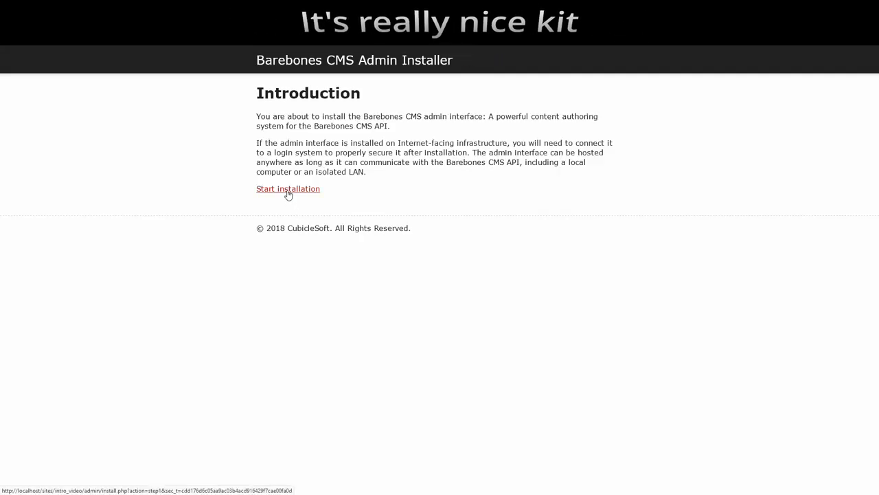
Step: Install the admin interface after passing the environment check and verifying API read/write access
click(288, 190)
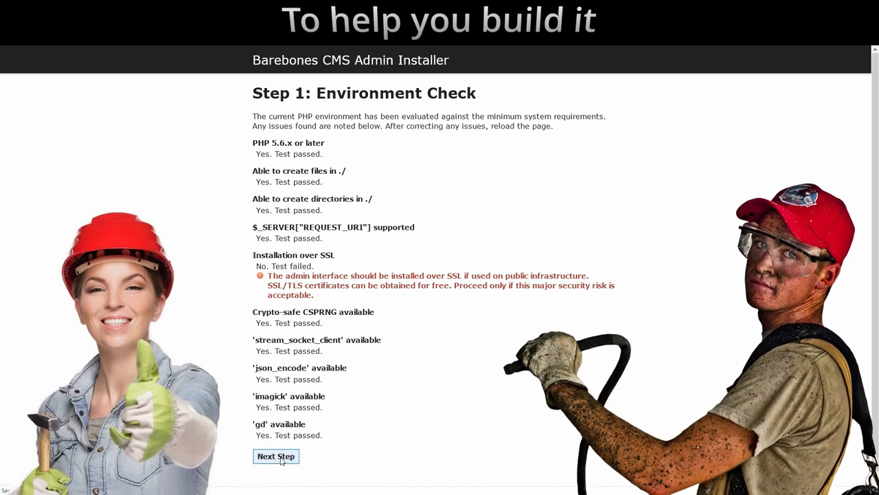
click(274, 456)
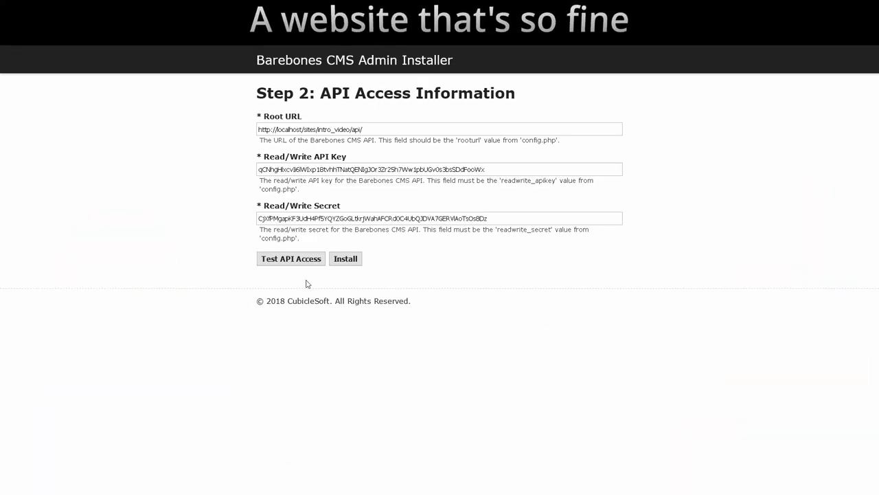
click(291, 258)
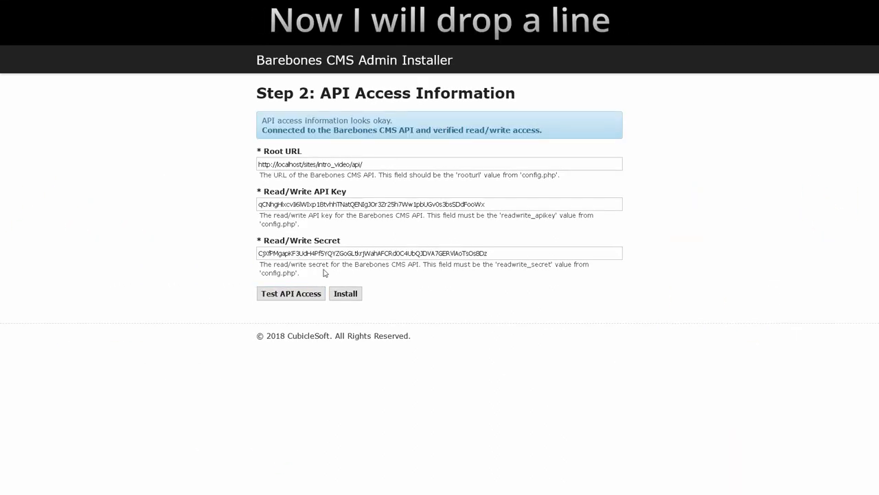
click(344, 294)
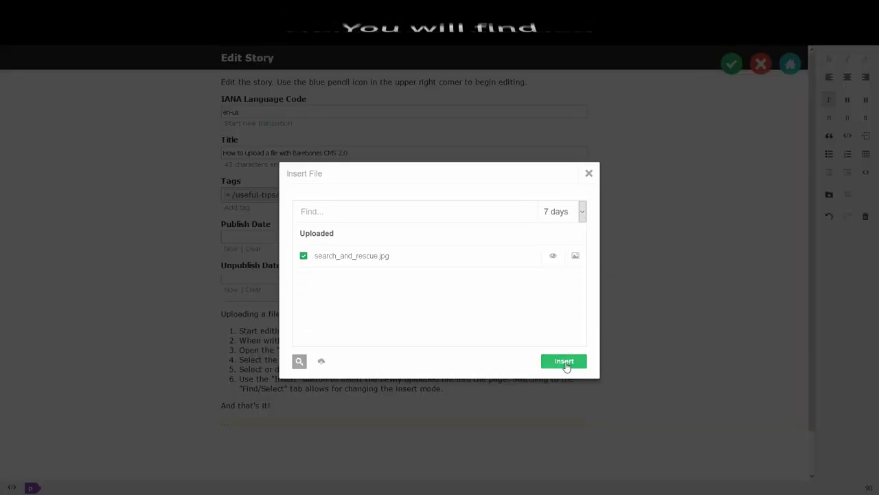
Step: Insert the uploaded image, then view the Twisted Twister story's raw JSON data from List Assets
click(563, 360)
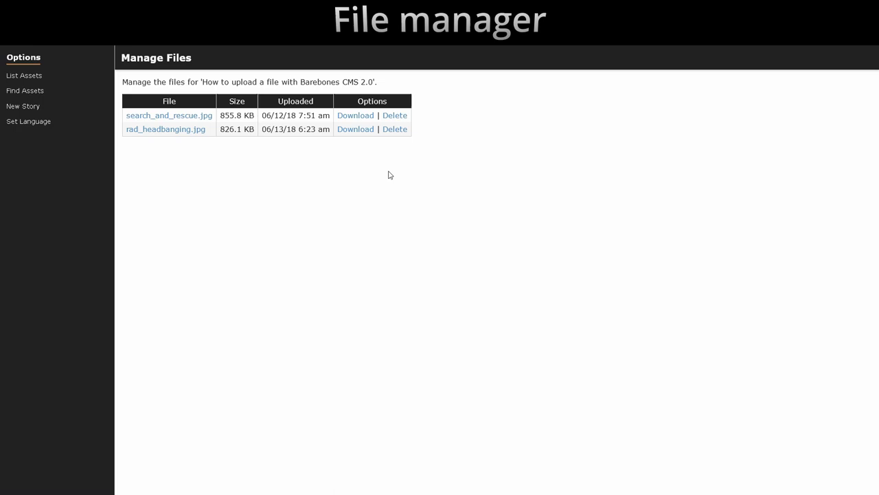
click(24, 75)
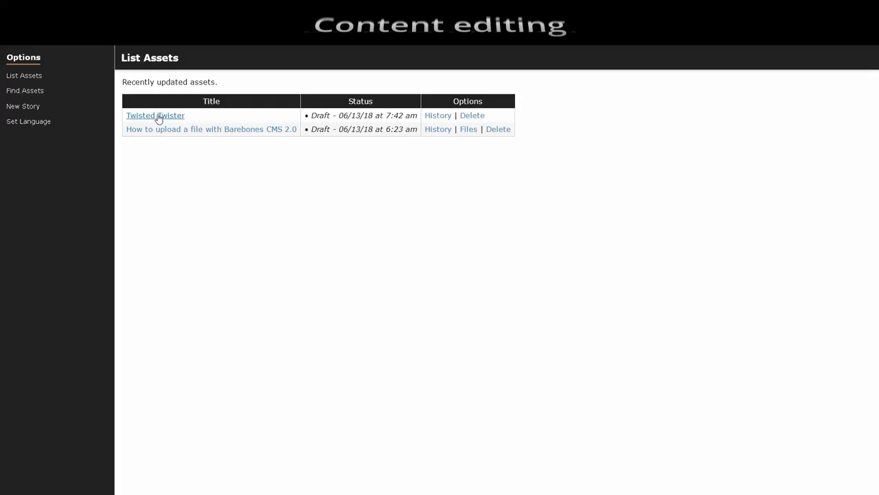
click(155, 115)
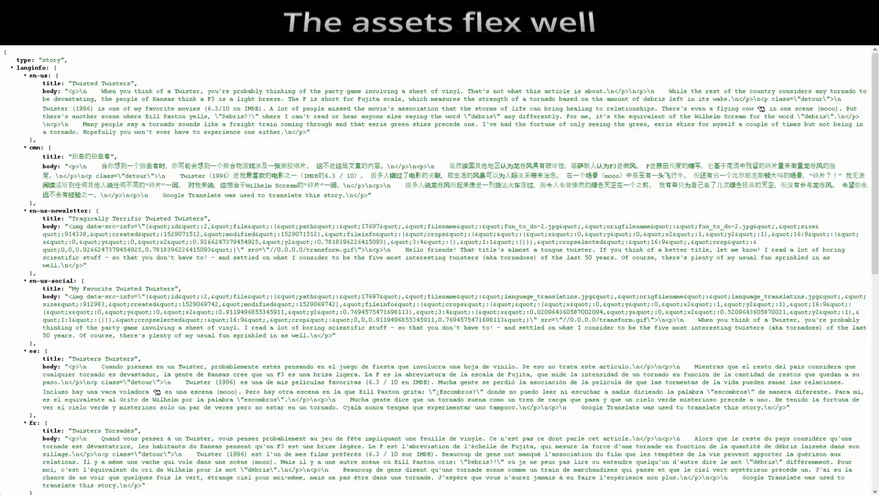
scroll(down, 3)
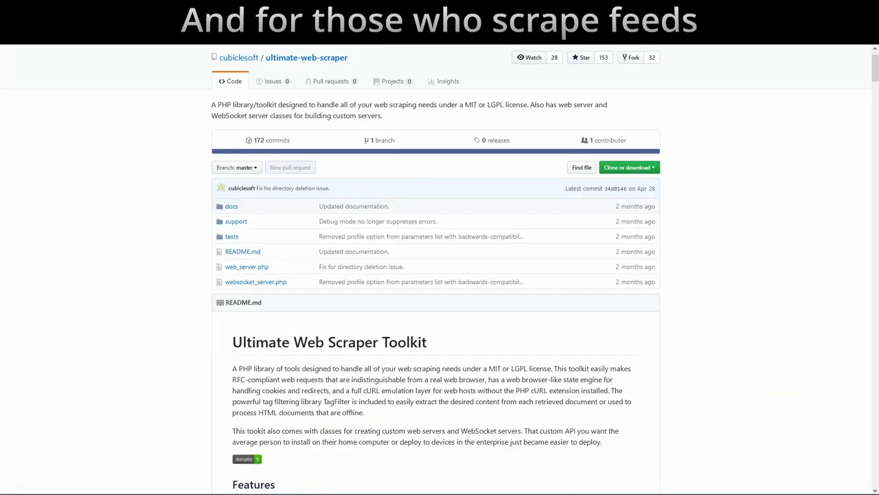
scroll(down, 3)
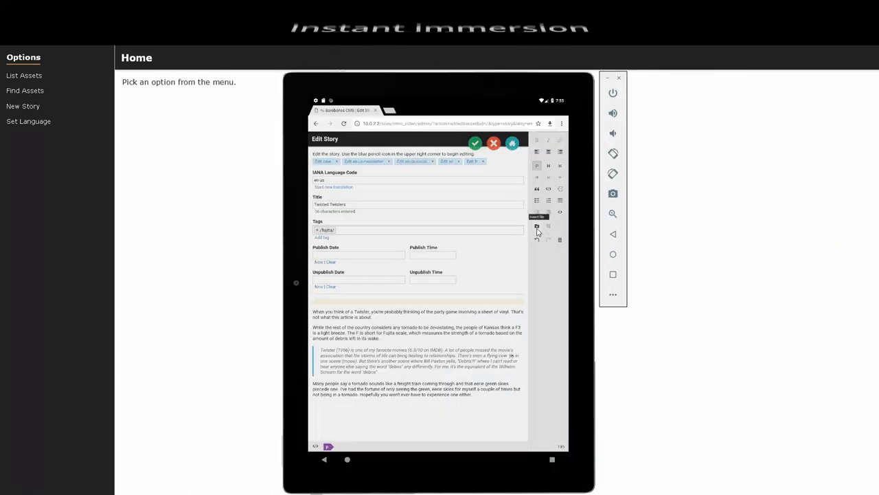
Step: Insert the tornado image into the Twisted Twisters story and apply its crop
click(538, 225)
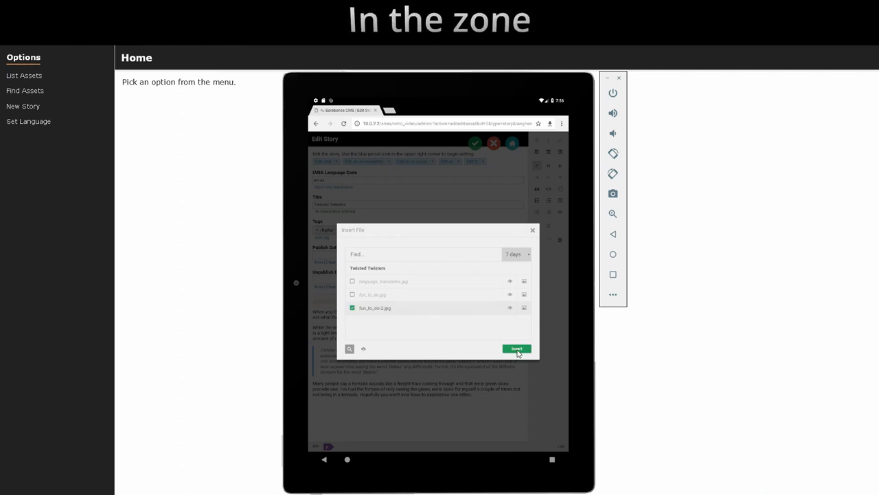
click(516, 349)
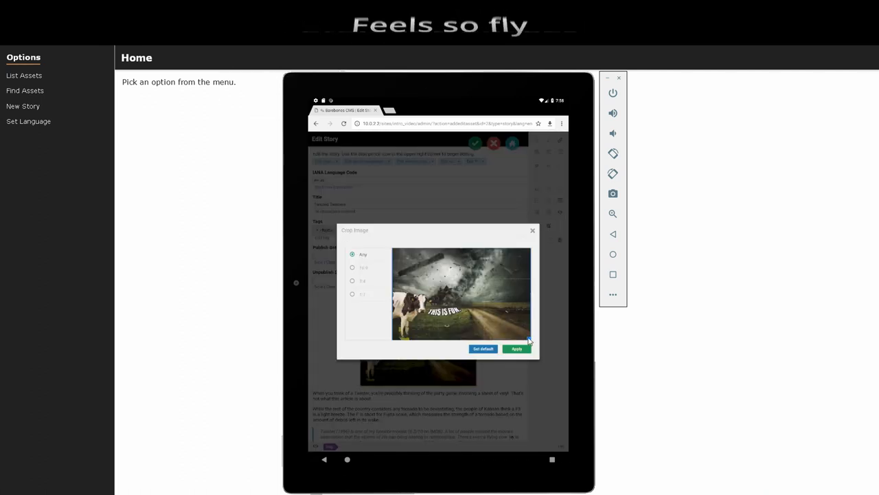
click(352, 294)
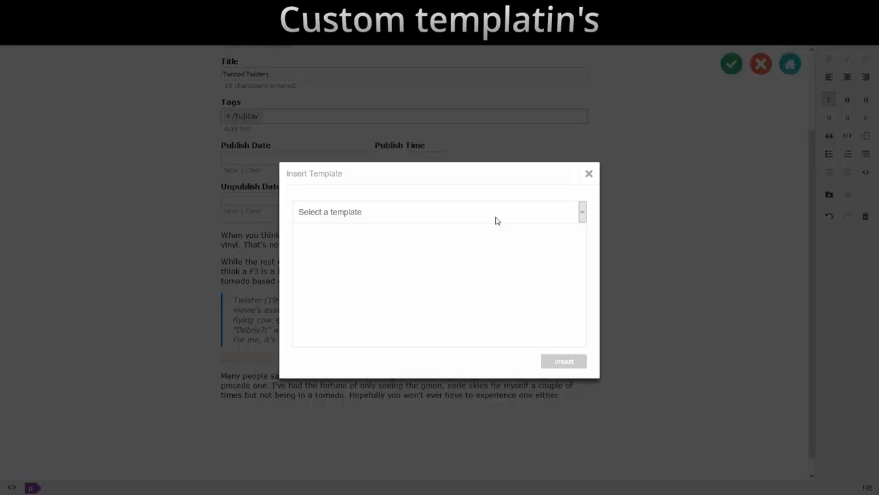
Step: Embed the Big buttons template block into the story body
click(439, 211)
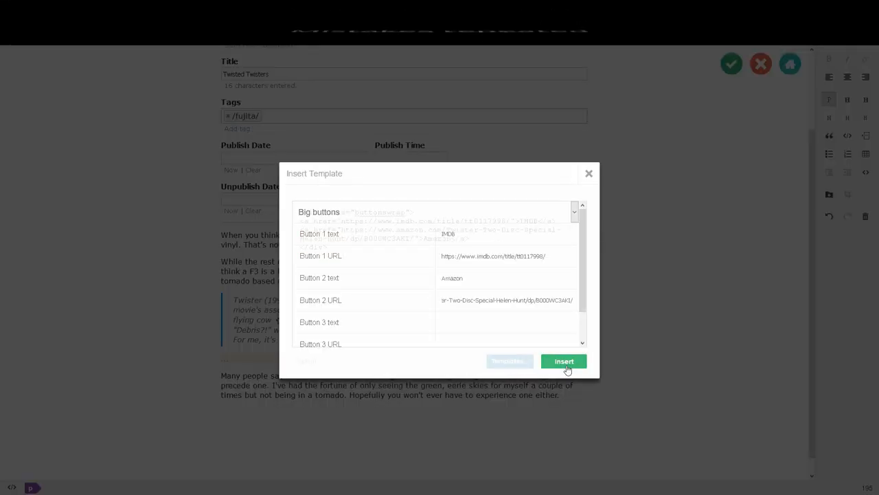
click(563, 360)
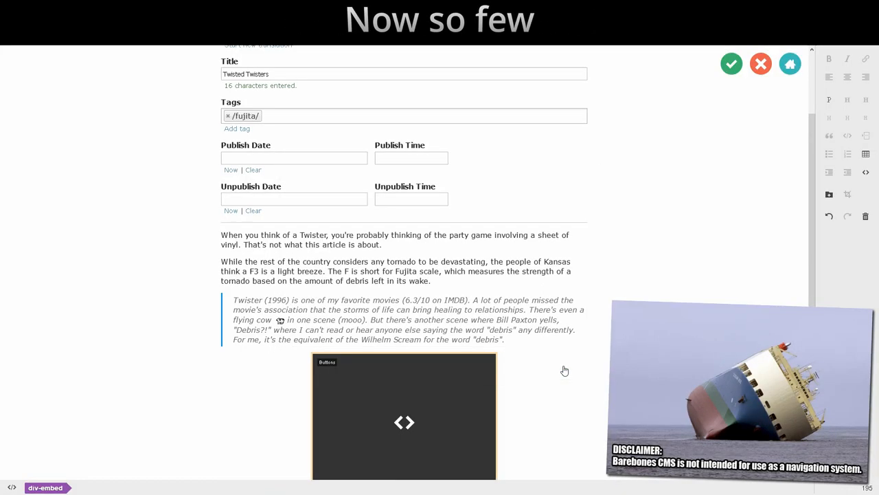